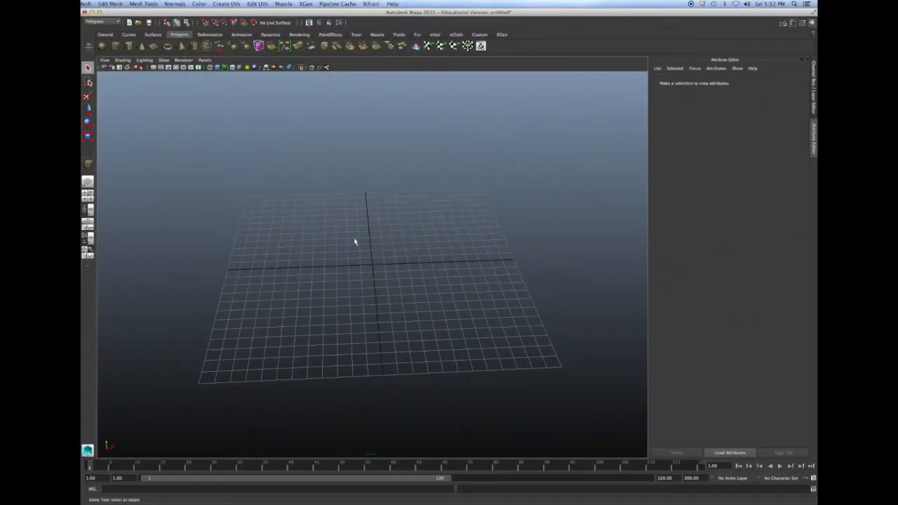
mouse_move(320, 222)
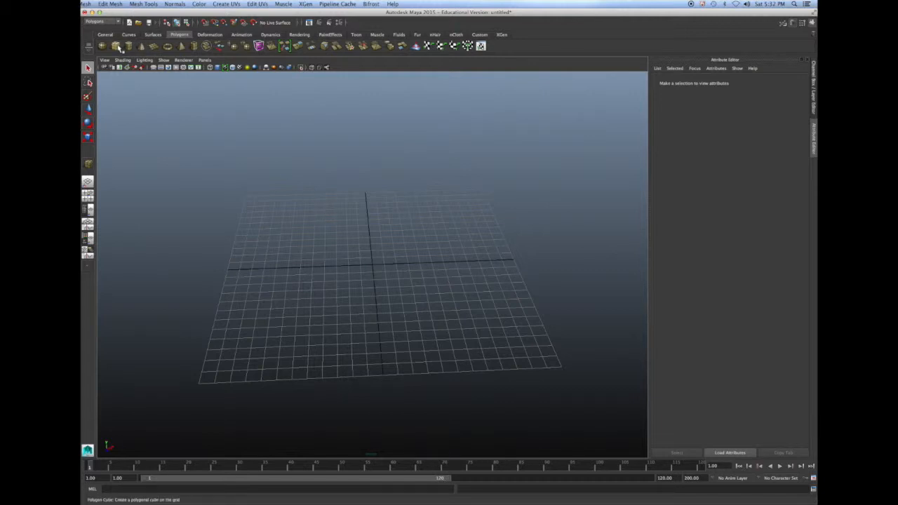
- Draw a polygon cube interactively at the centre of the grid
left_click(113, 47)
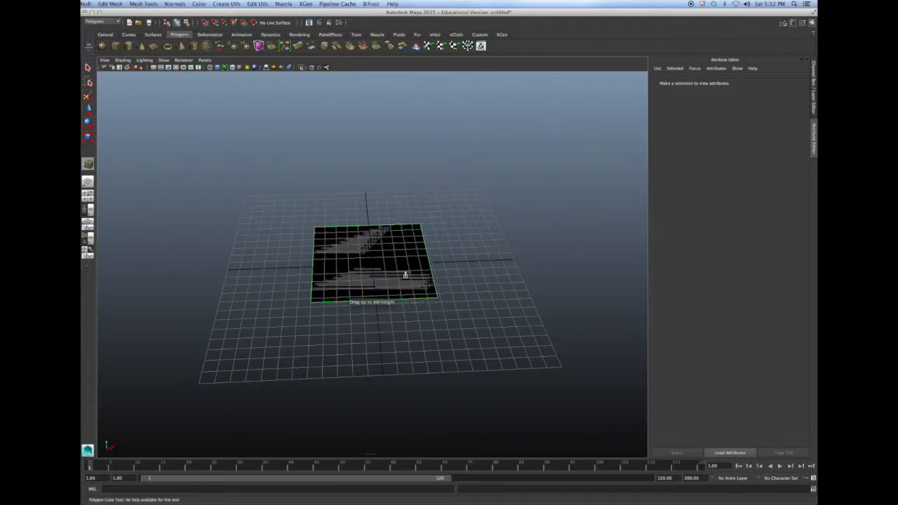
left_click_drag(404, 274, 404, 204)
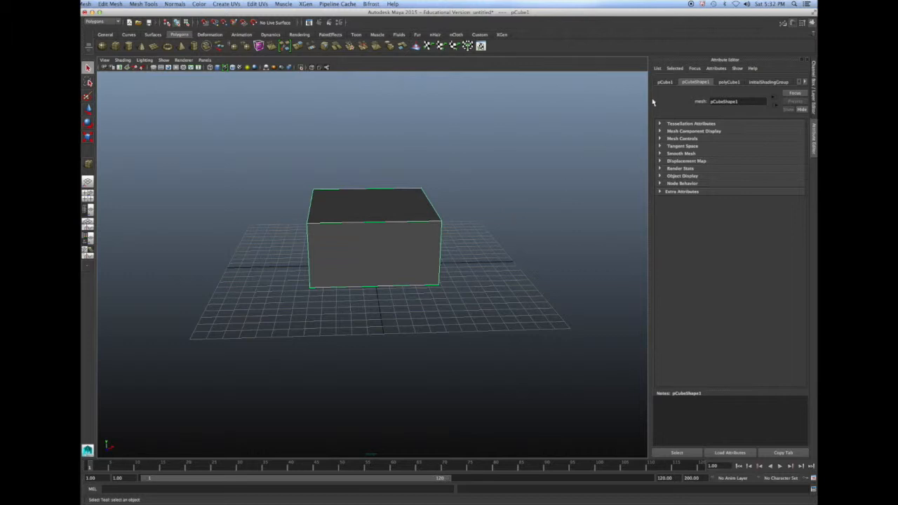
- Rename pCube1 to Cube in its transform attributes
left_click(660, 81)
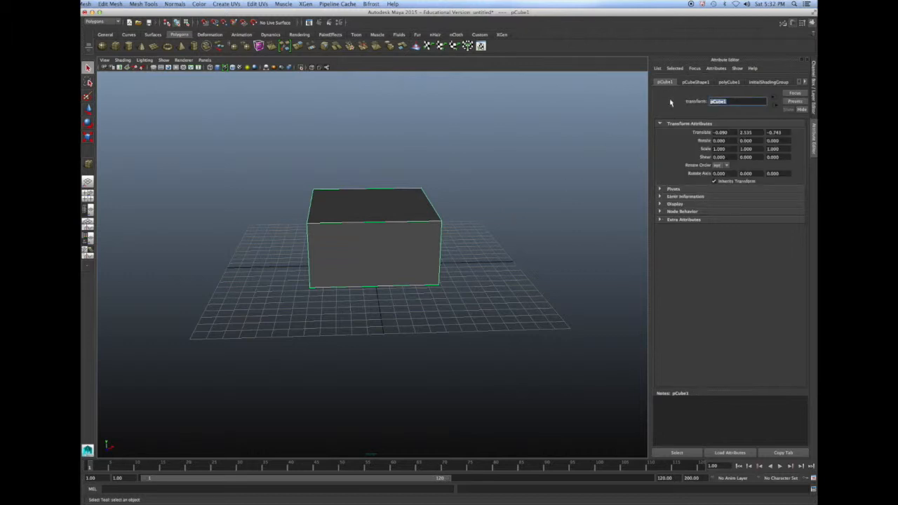
left_click(401, 163)
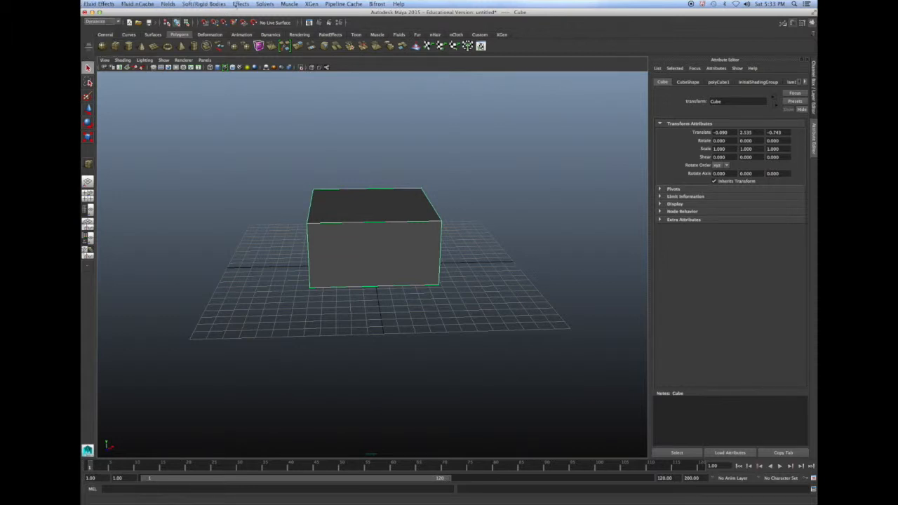
- Create a fire effect on the cube with the fire particles named Fire
left_click(244, 3)
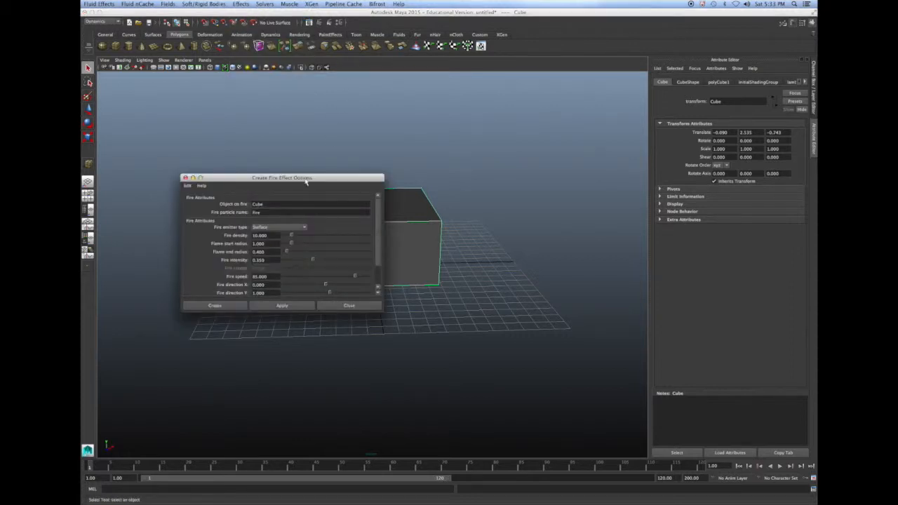
left_click(308, 204)
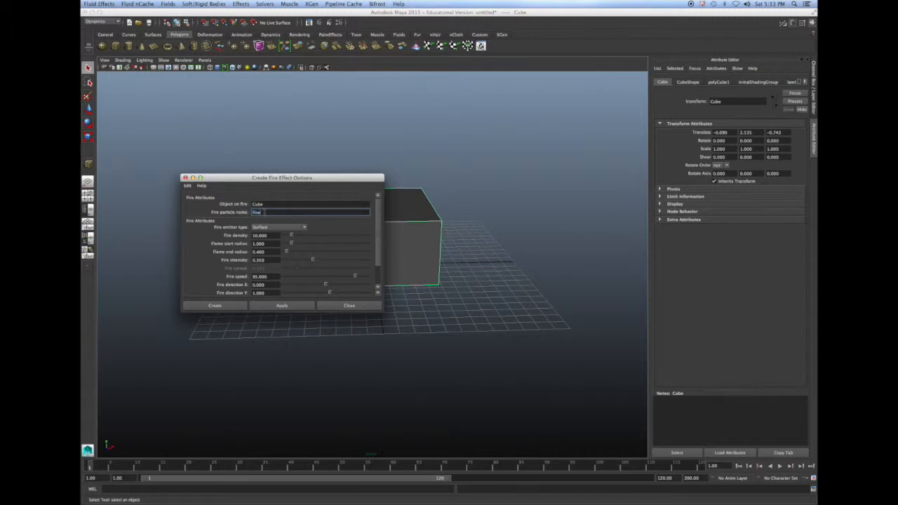
mouse_move(235, 238)
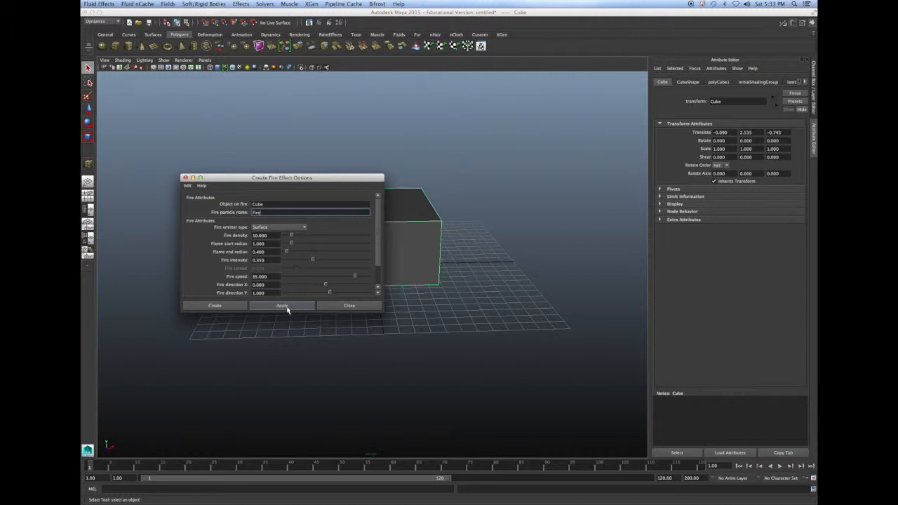
left_click(280, 306)
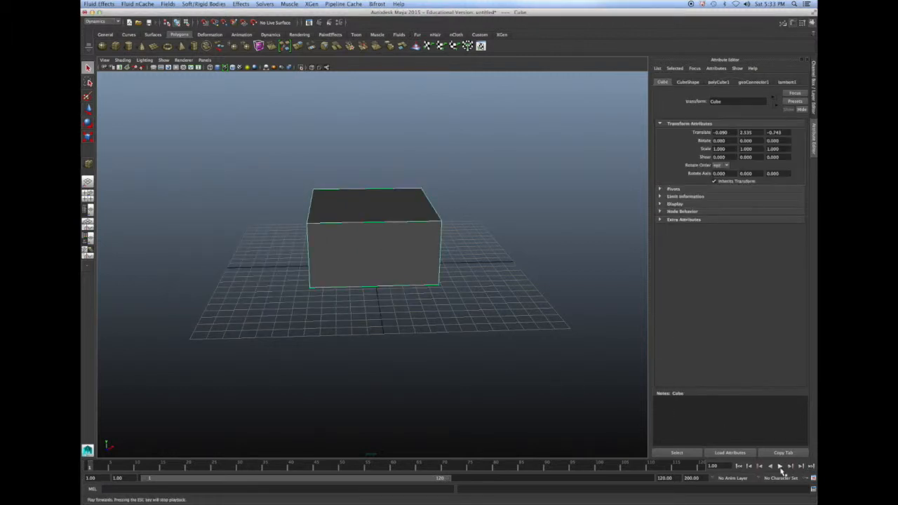
- Play and stop the fire simulation, render the flaming cube, then close the Render View
left_click(780, 469)
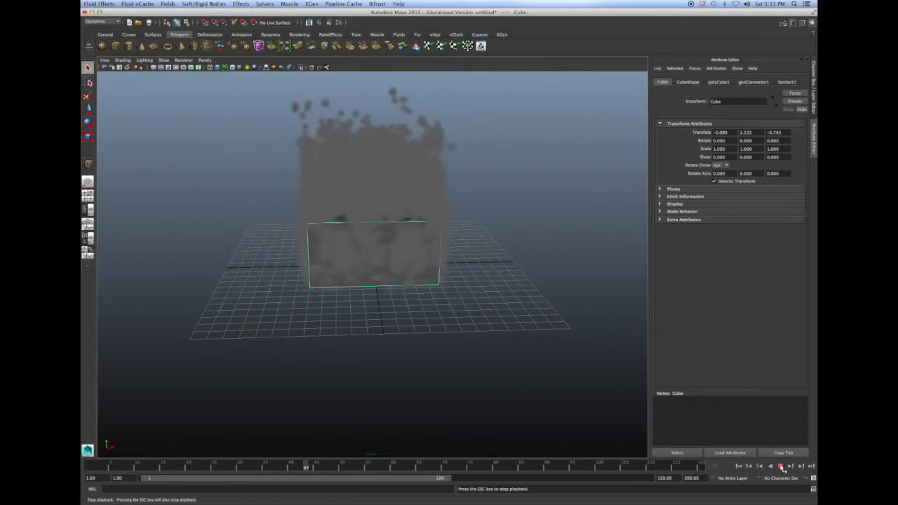
left_click(778, 469)
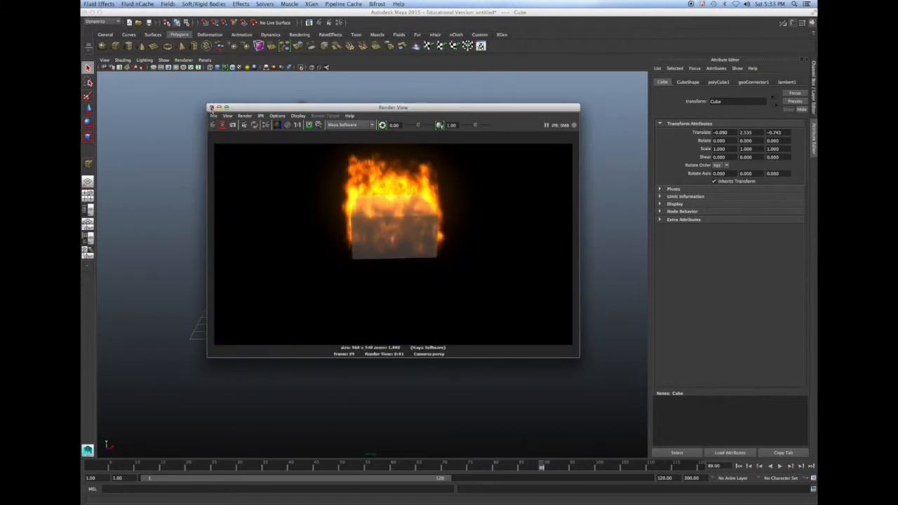
left_click(213, 107)
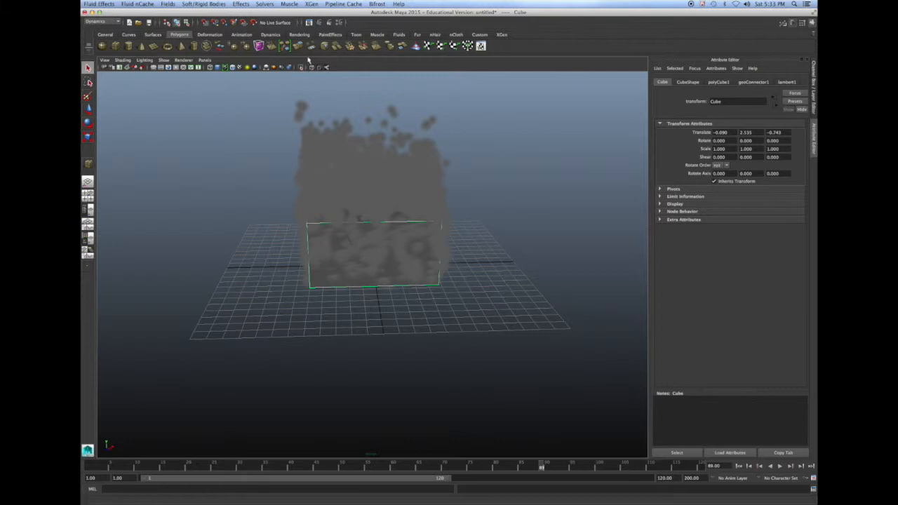
- Add a Fireworks effect from the Effects menu
left_click(240, 6)
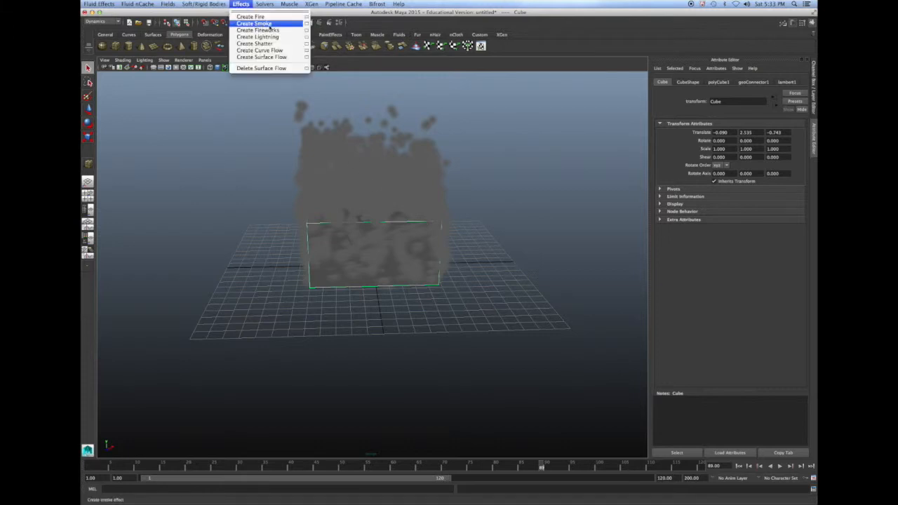
mouse_move(264, 30)
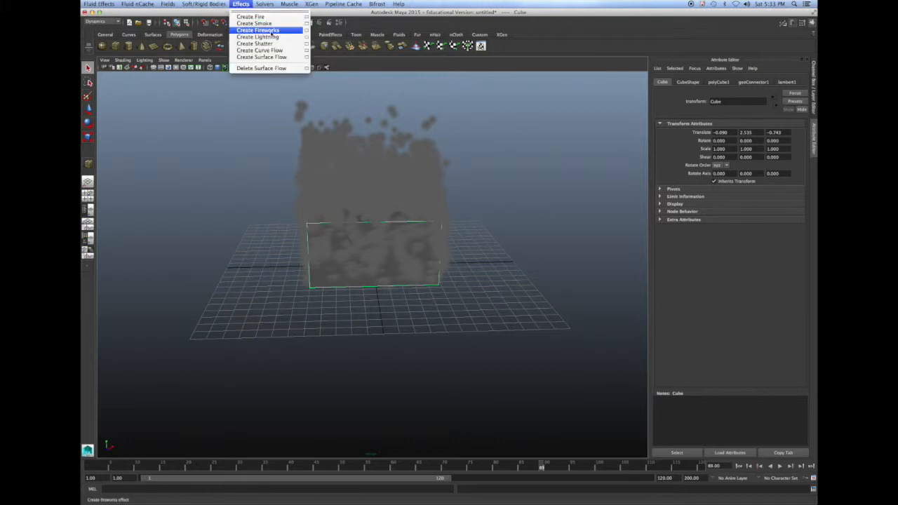
left_click(261, 31)
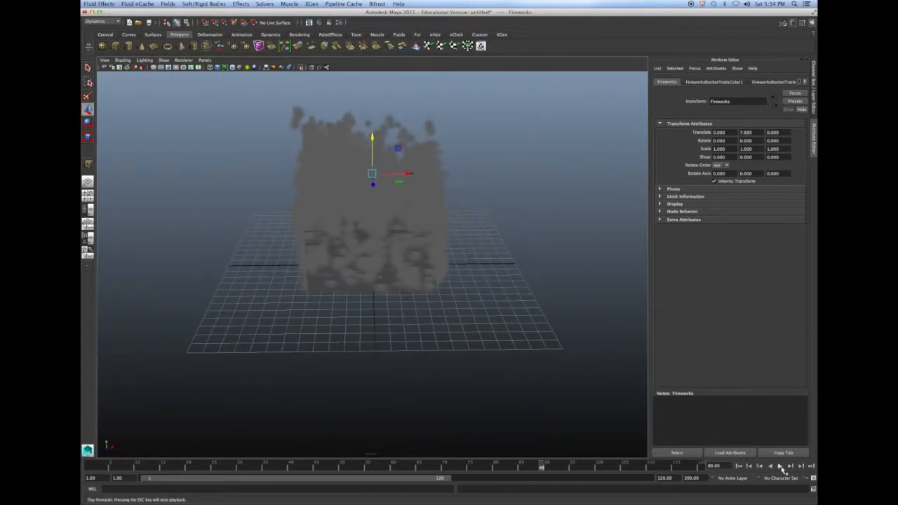
- Play, rewind, and replay the simulation to watch fireworks rockets launch above the cube
left_click(777, 466)
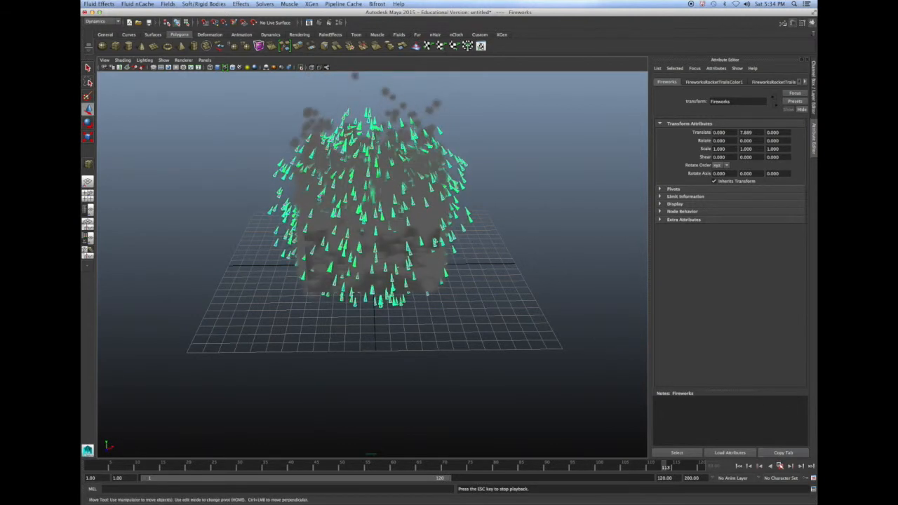
left_click(779, 469)
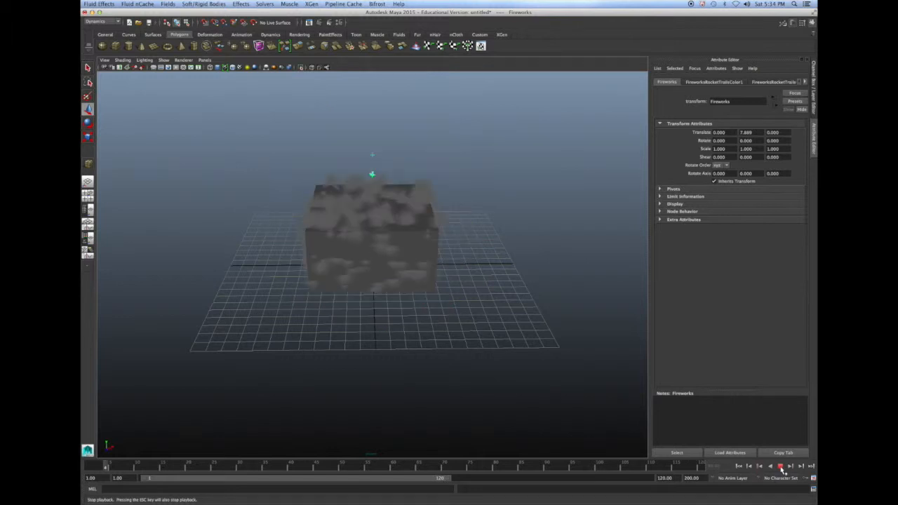
left_click(778, 466)
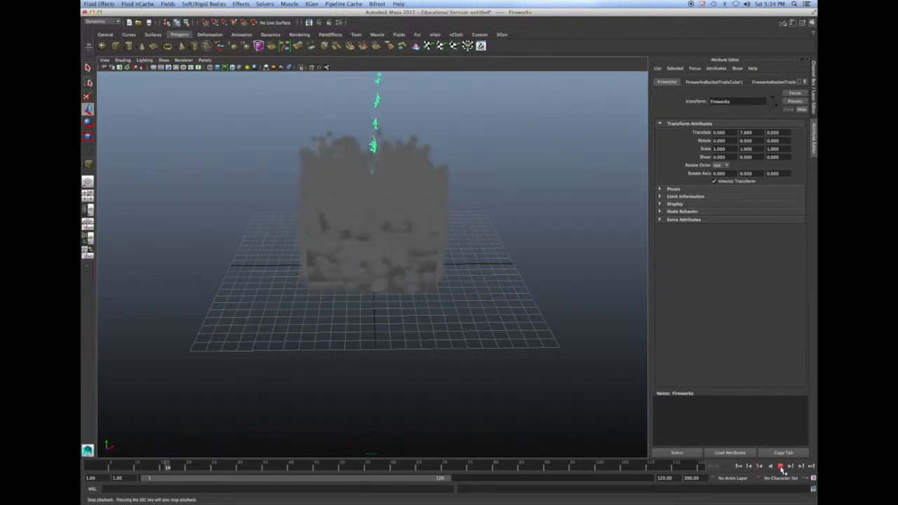